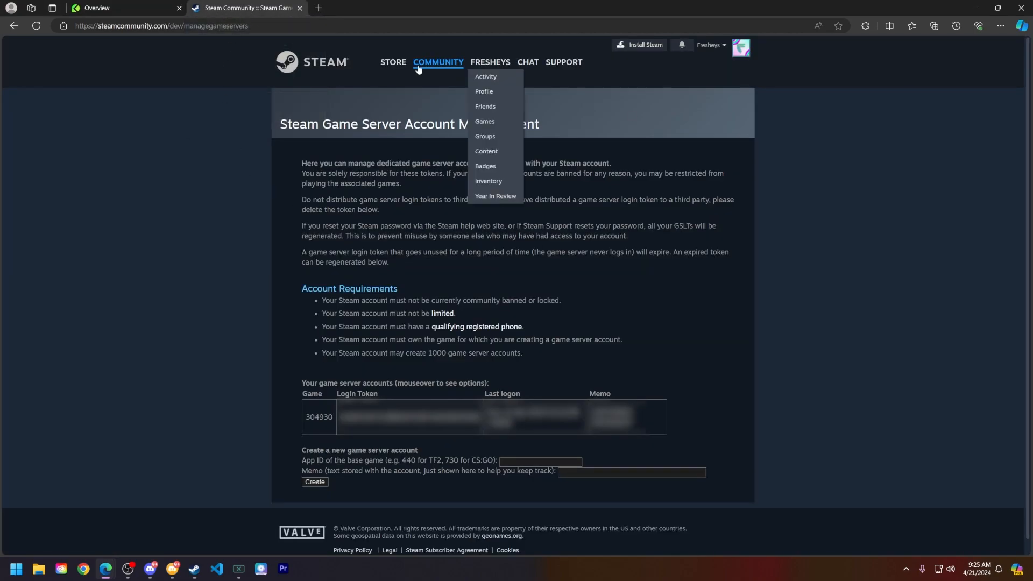
Step: Create a Steam game server account for app 304930 with memo UNTURNED and copy its token
{"action": "left_click", "coordinate": [420, 118]}
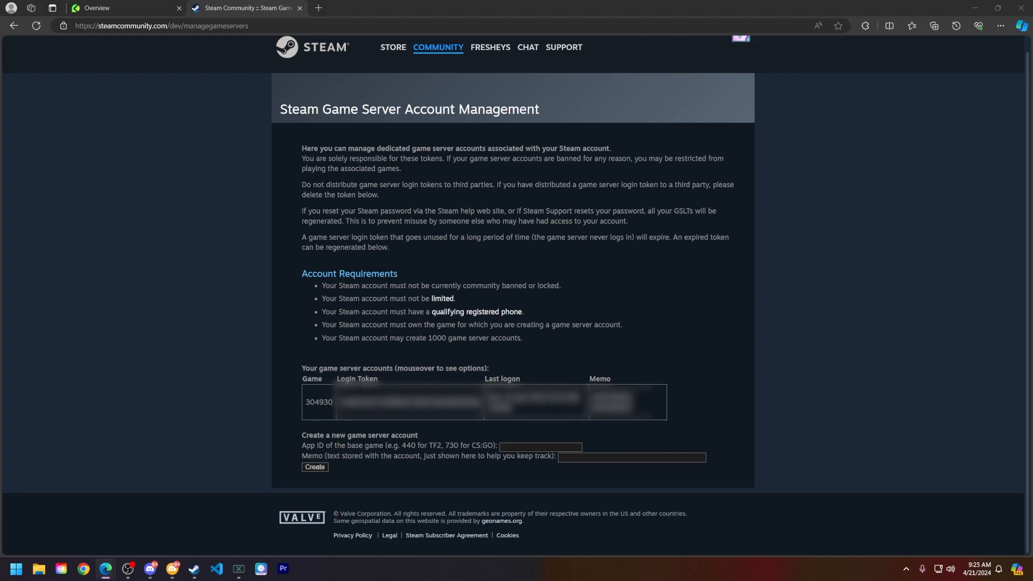
{"action": "type", "text": "304930"}
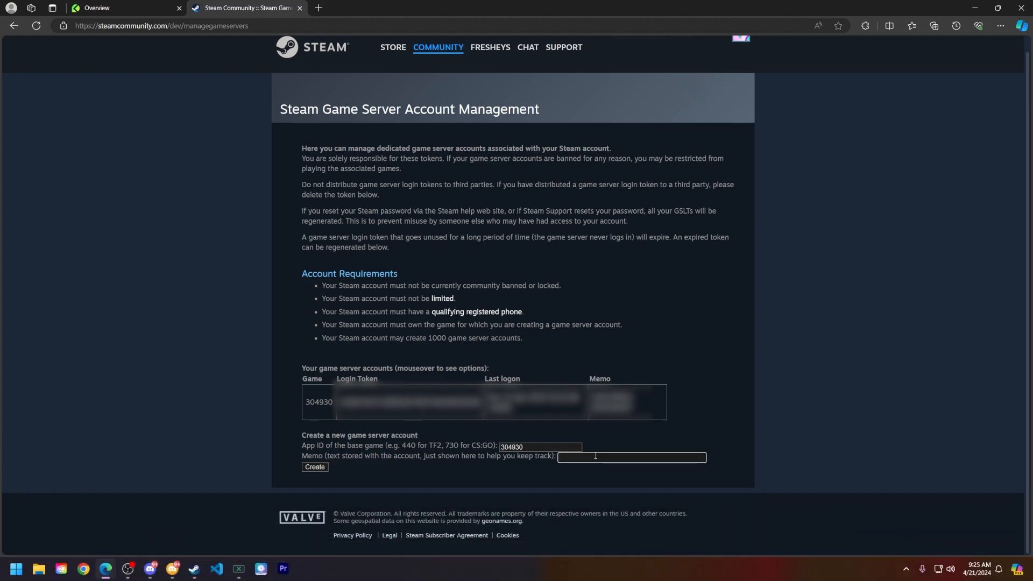
{"action": "type", "text": "UNTURNED"}
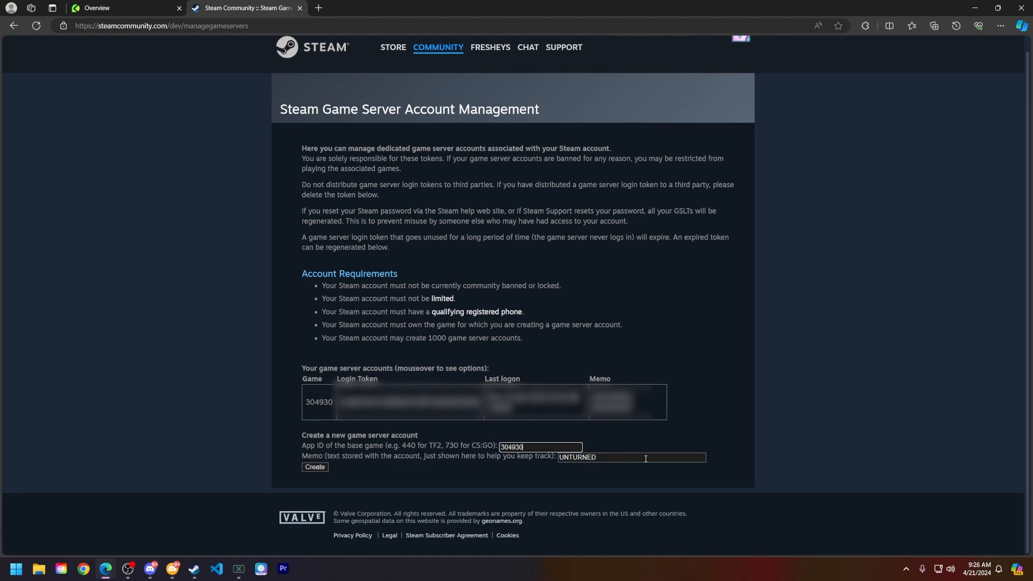
{"action": "left_click", "coordinate": [315, 469]}
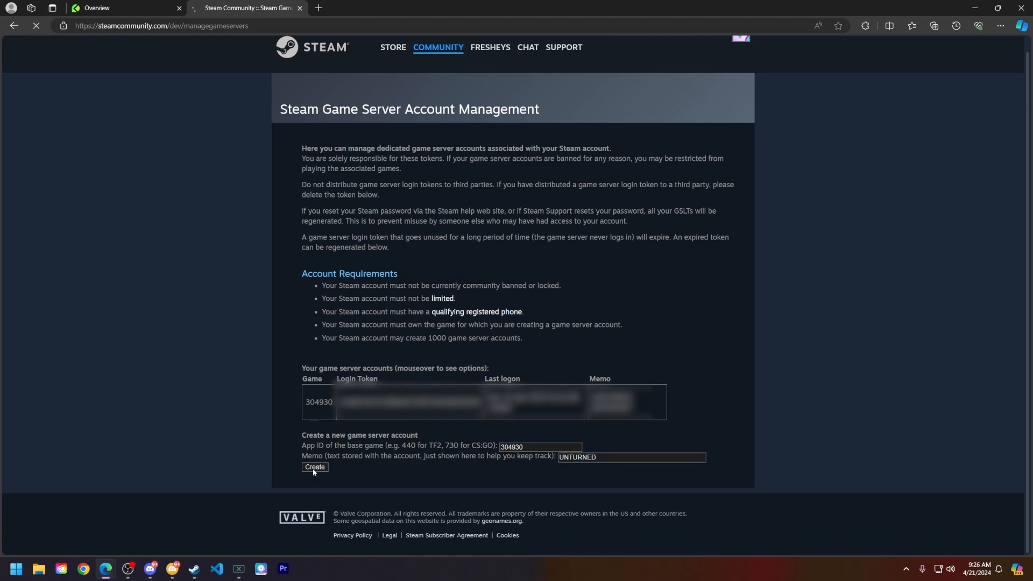
{"action": "left_click", "coordinate": [314, 466]}
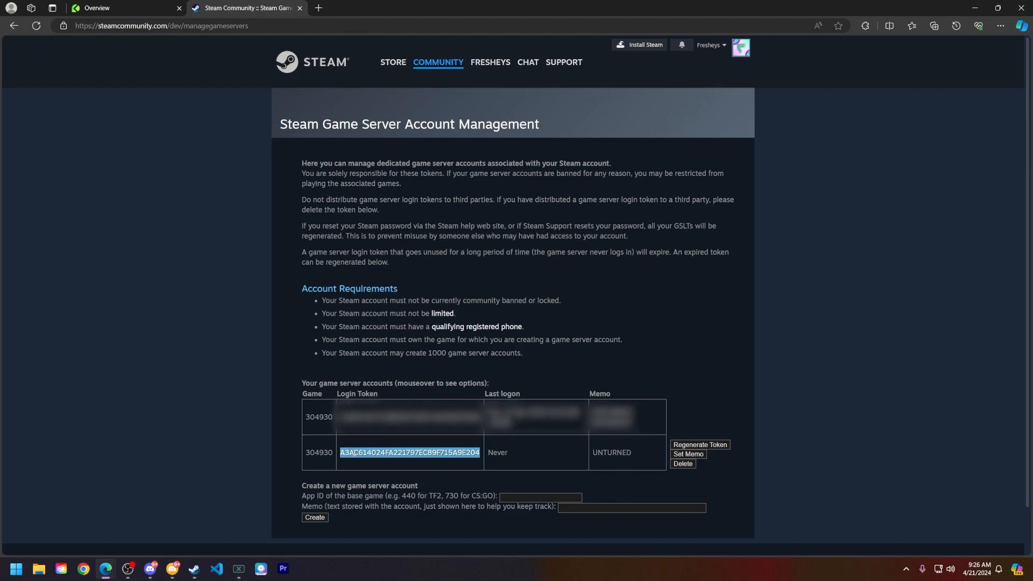
{"action": "left_click", "coordinate": [96, 8]}
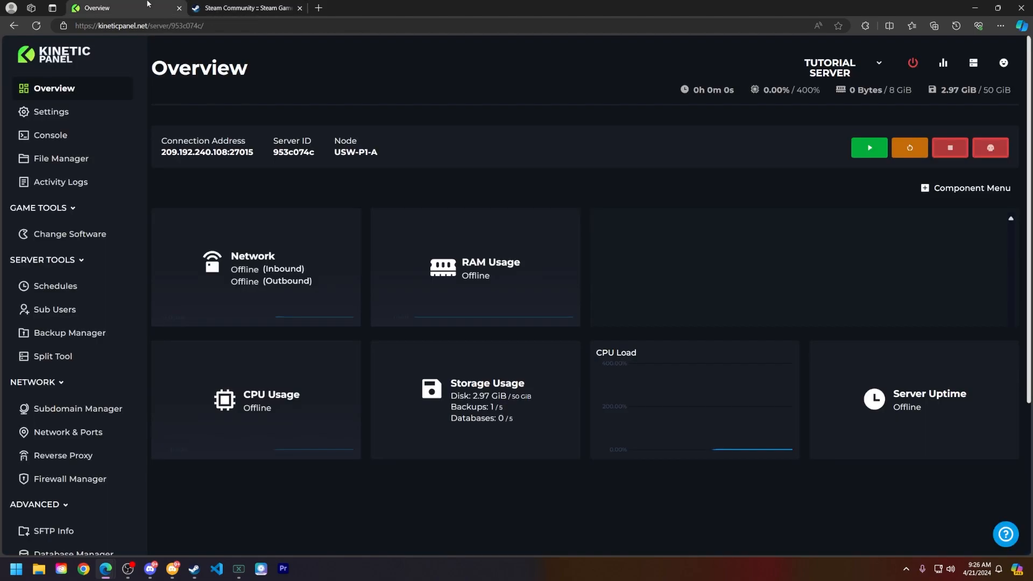
{"action": "left_click", "coordinate": [50, 111]}
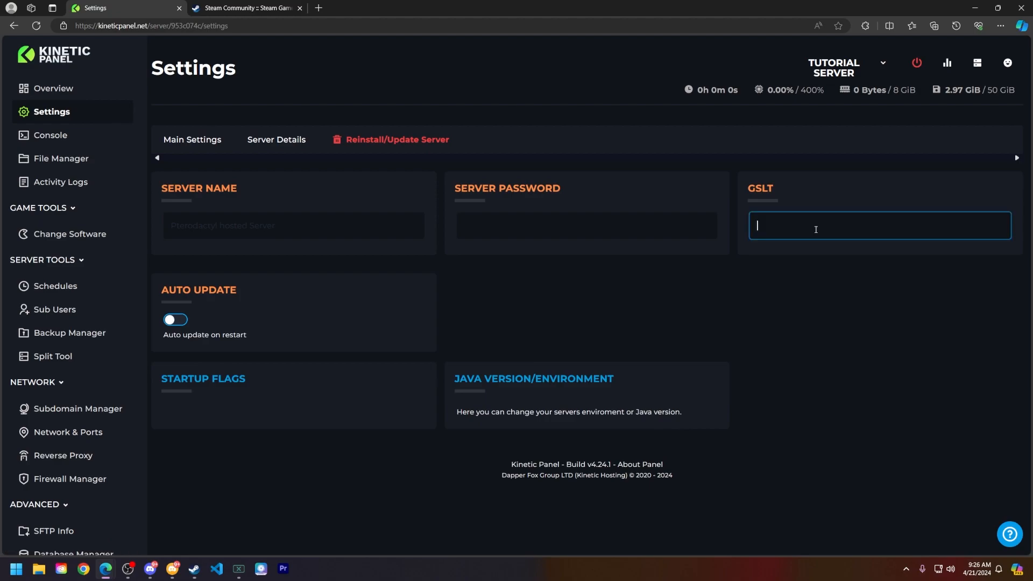
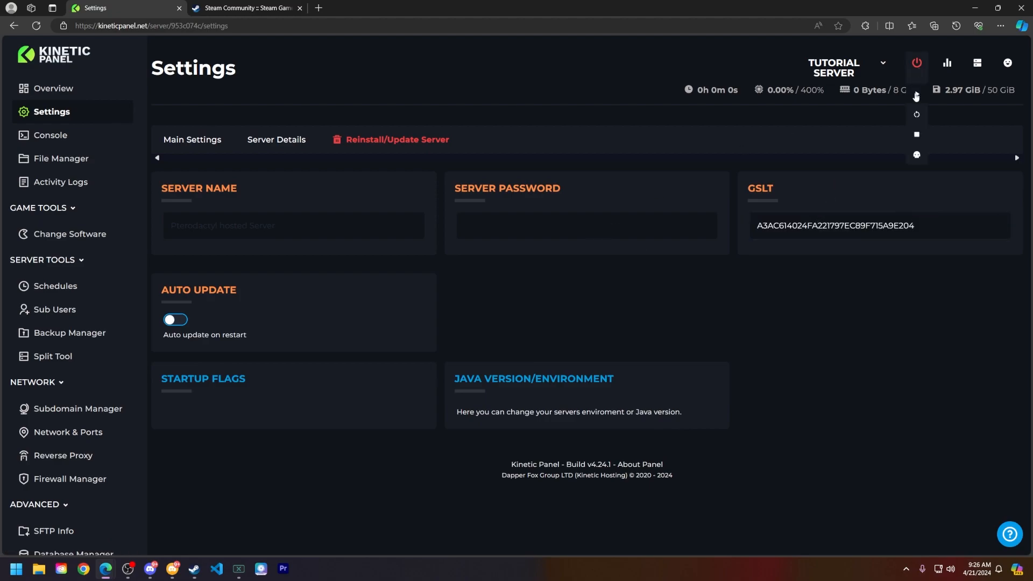
{"action": "left_click", "coordinate": [51, 135]}
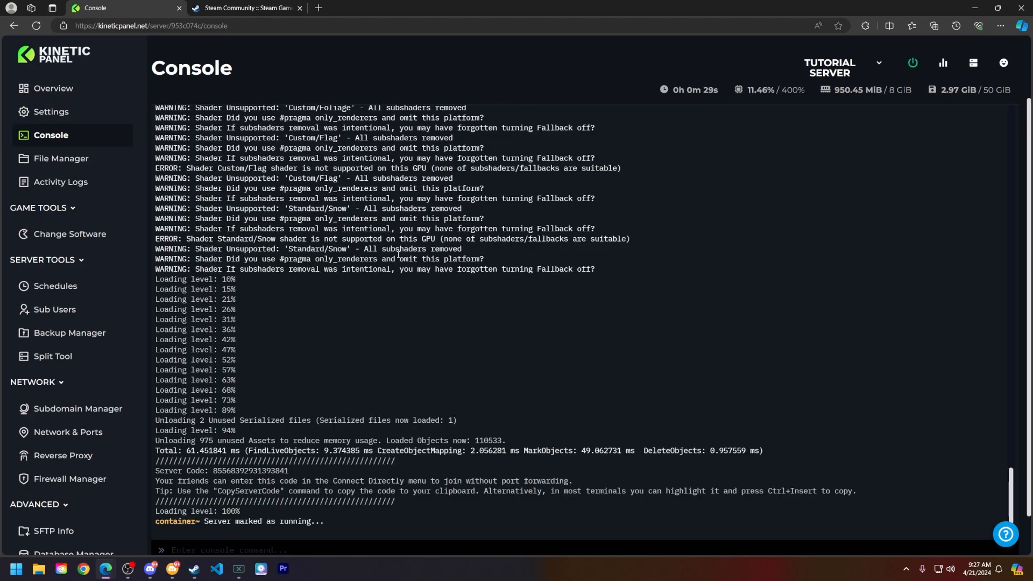